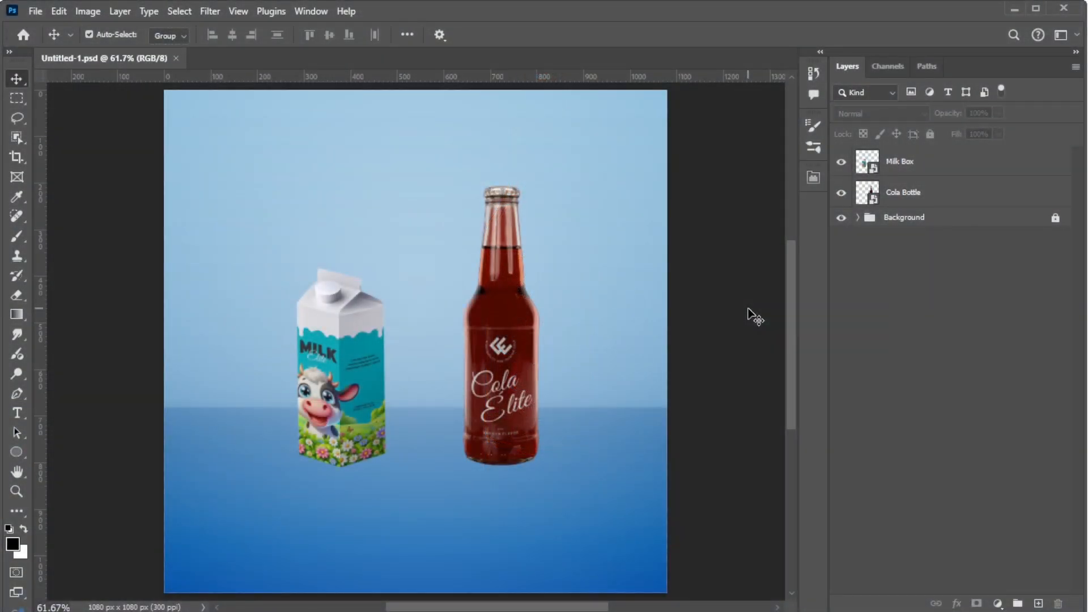
# - Duplicate the Milk Box layer with Ctrl+J and rename the copy 'Box Reflection'
pyautogui.click(903, 216)
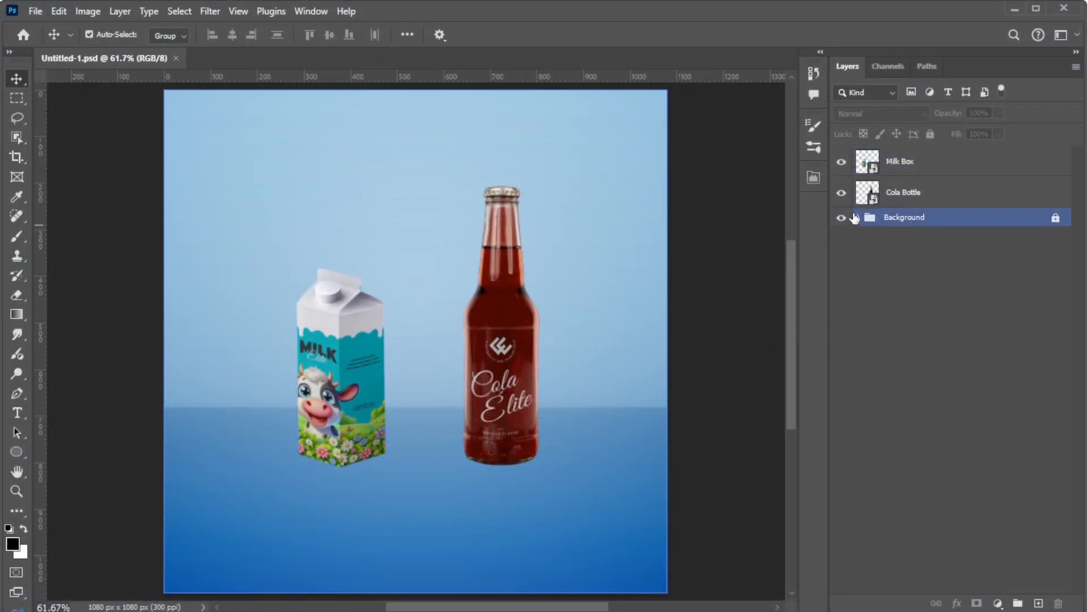
pyautogui.click(899, 161)
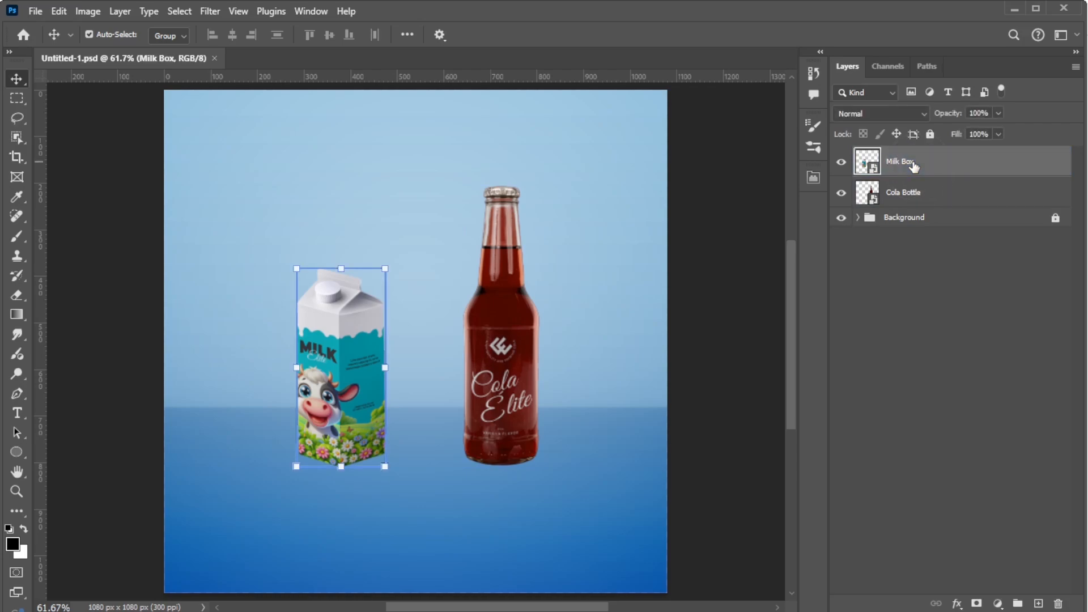
pyautogui.press('ctrl+j')
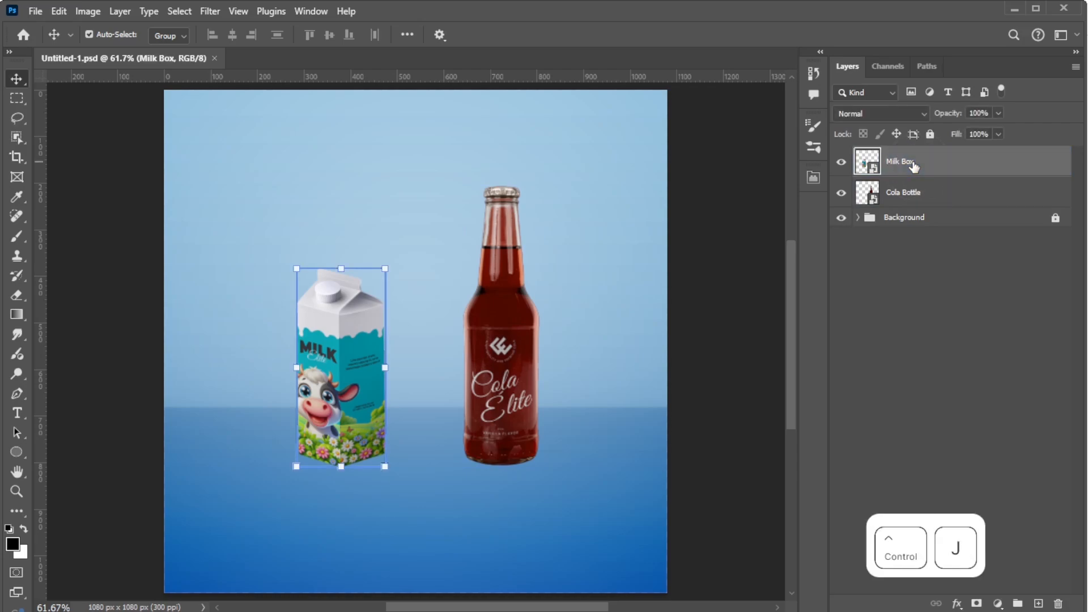
pyautogui.press('ctrl+j')
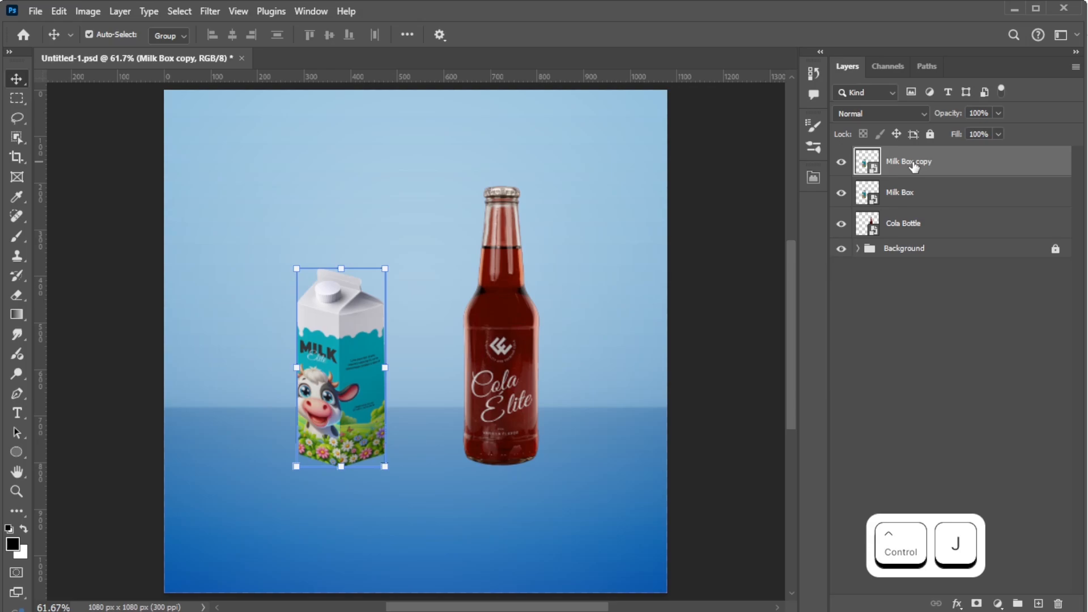
pyautogui.moveTo(909, 161)
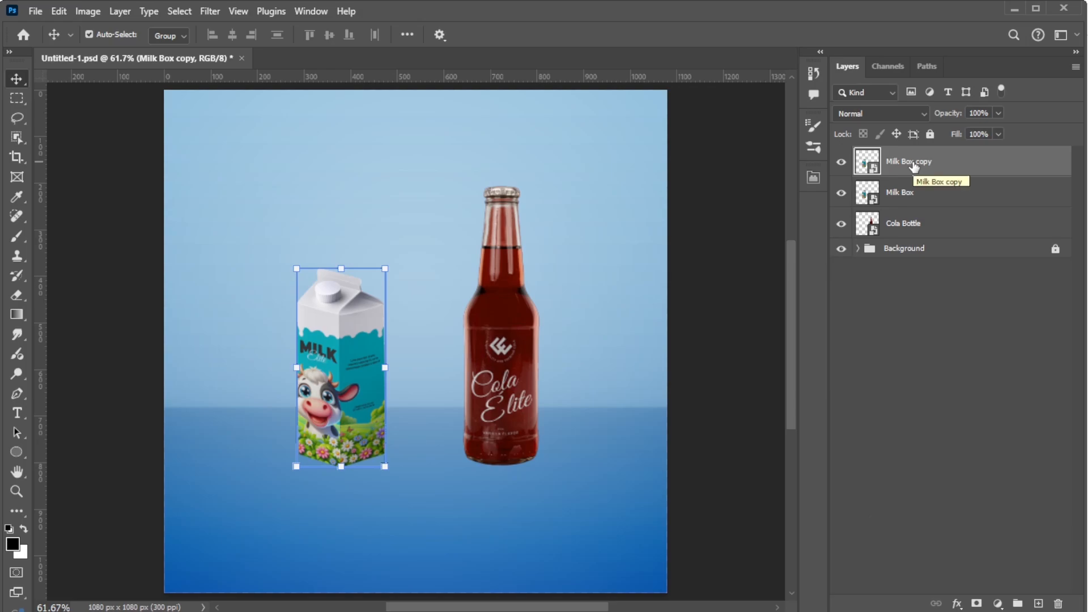
pyautogui.doubleClick(908, 161)
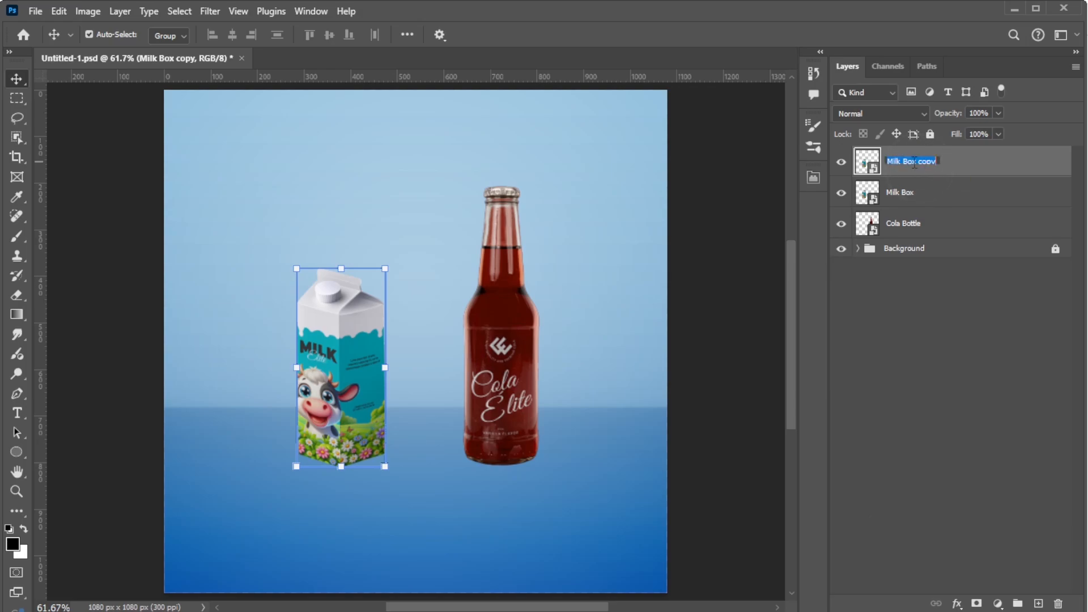
pyautogui.write('Box Reflection')
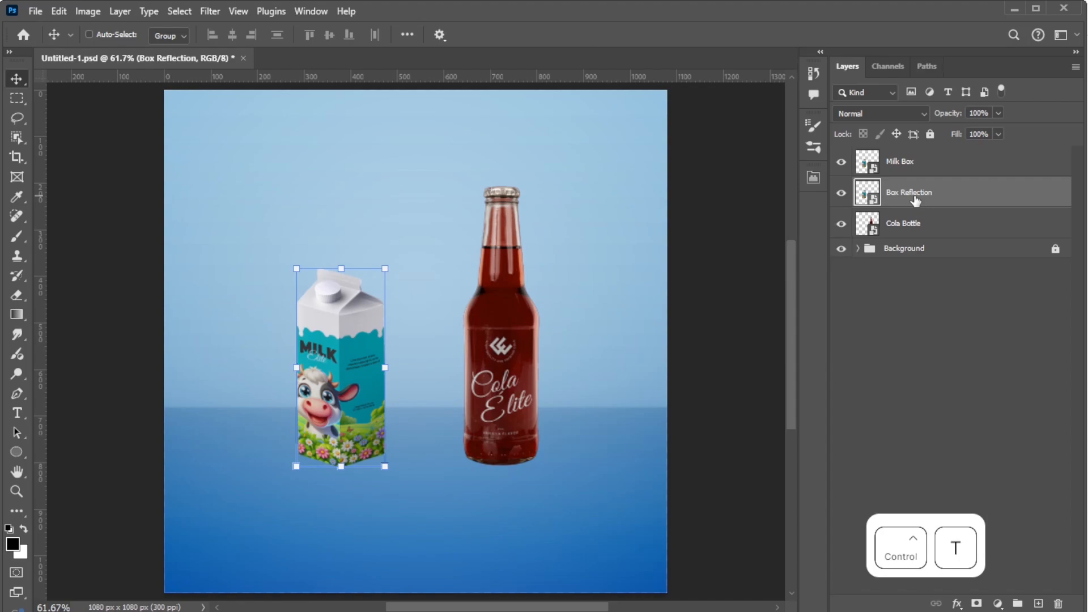
# - Free-transform the Box Reflection copy into a vertical flip under the carton and commit it
pyautogui.press('ctrl+t')
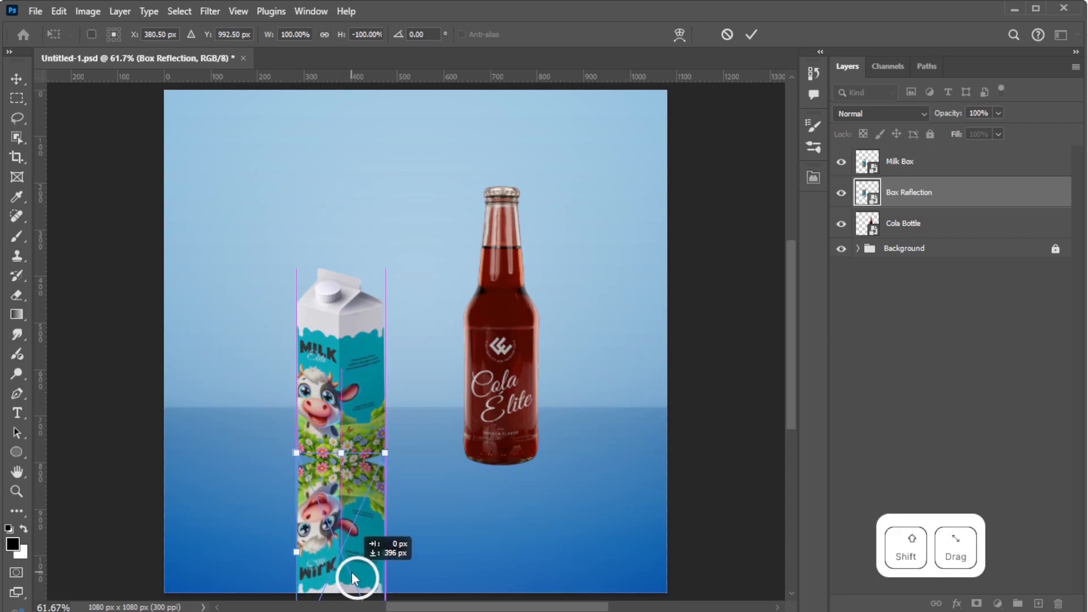
pyautogui.click(750, 34)
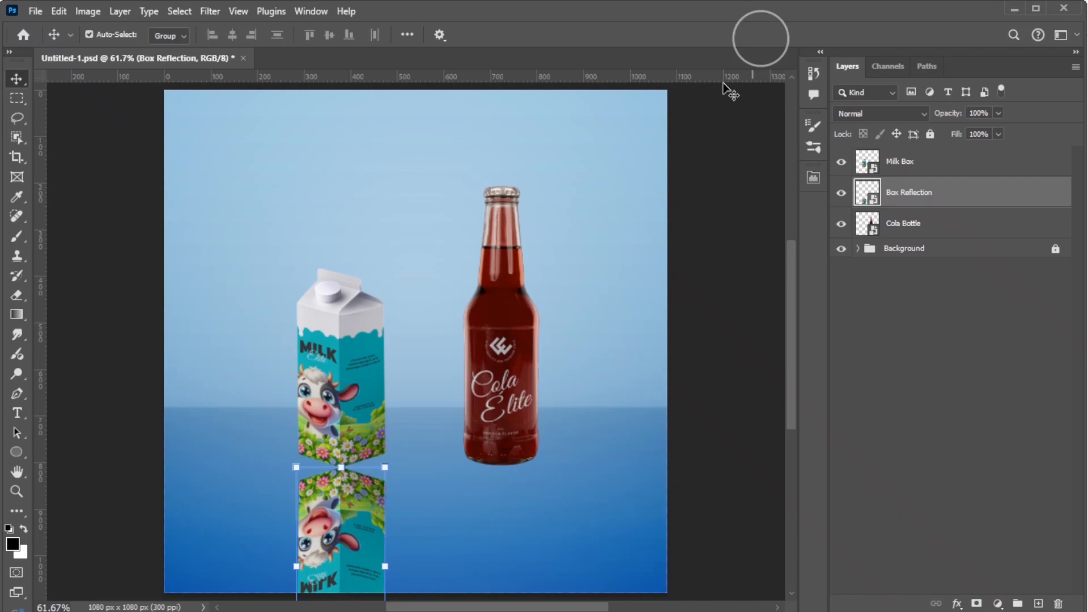
# - Apply Perspective Warp to Box Reflection so its faces align with the carton base
pyautogui.click(58, 12)
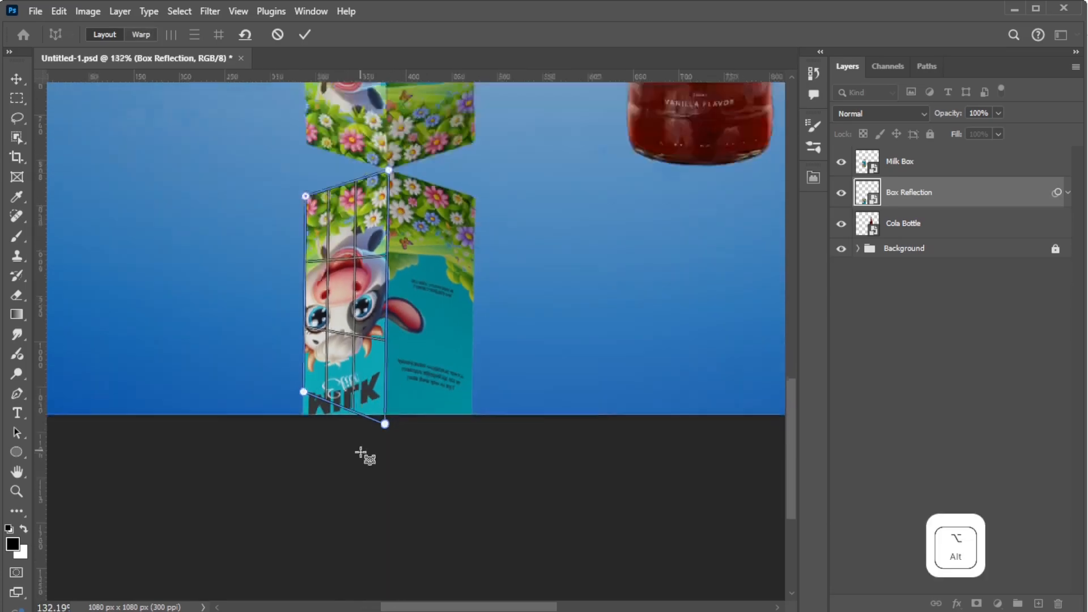
pyautogui.scroll(-3)
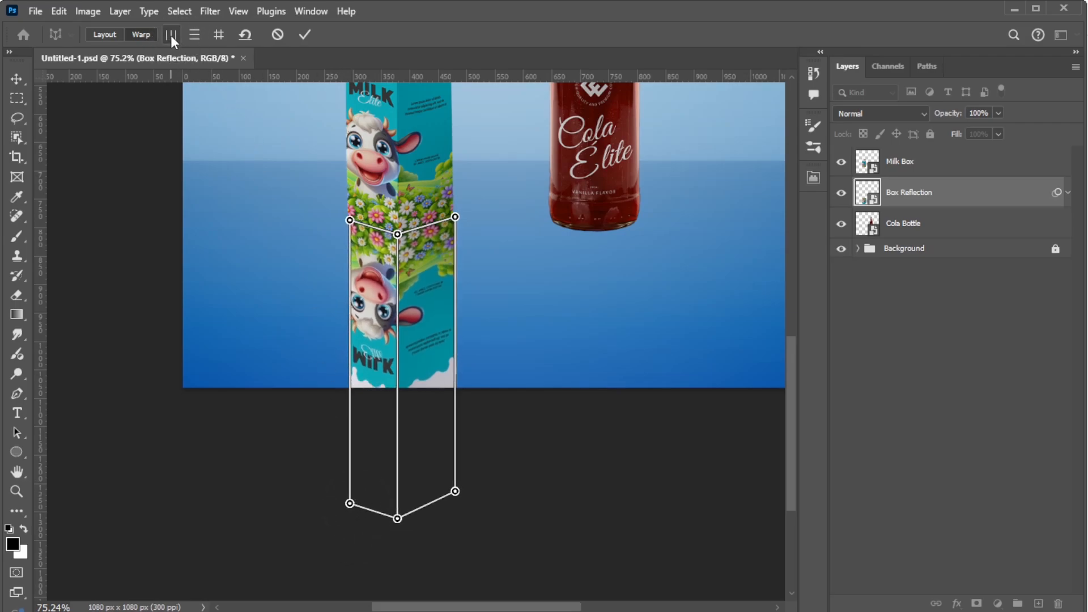
pyautogui.click(304, 34)
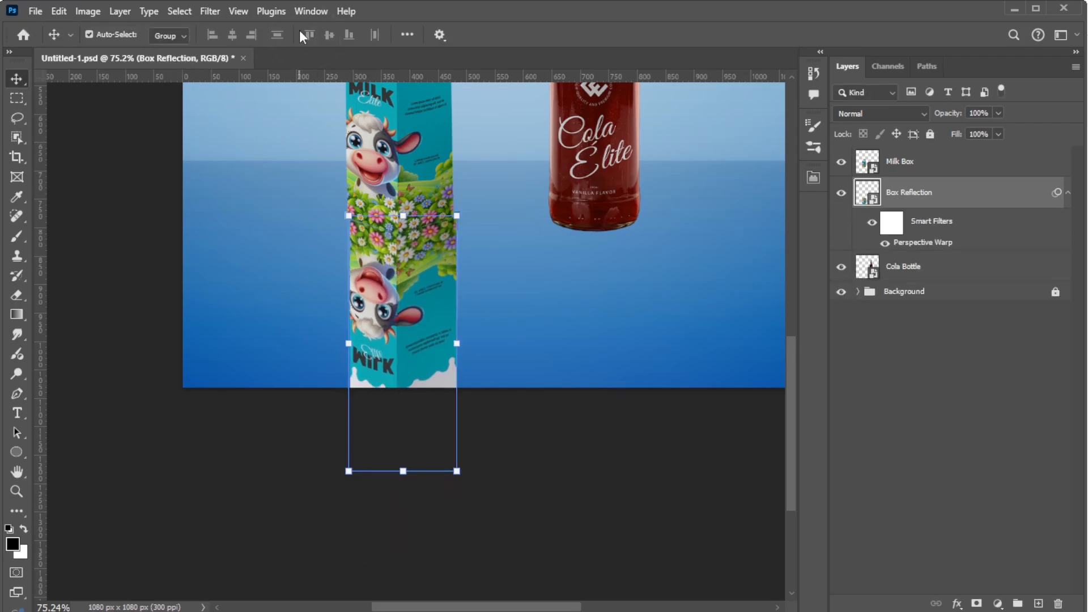
# - Name the new layer 'Box Shadow', blend it Soft Light at 35%, then select Box Reflection
pyautogui.press('ctrl+0')
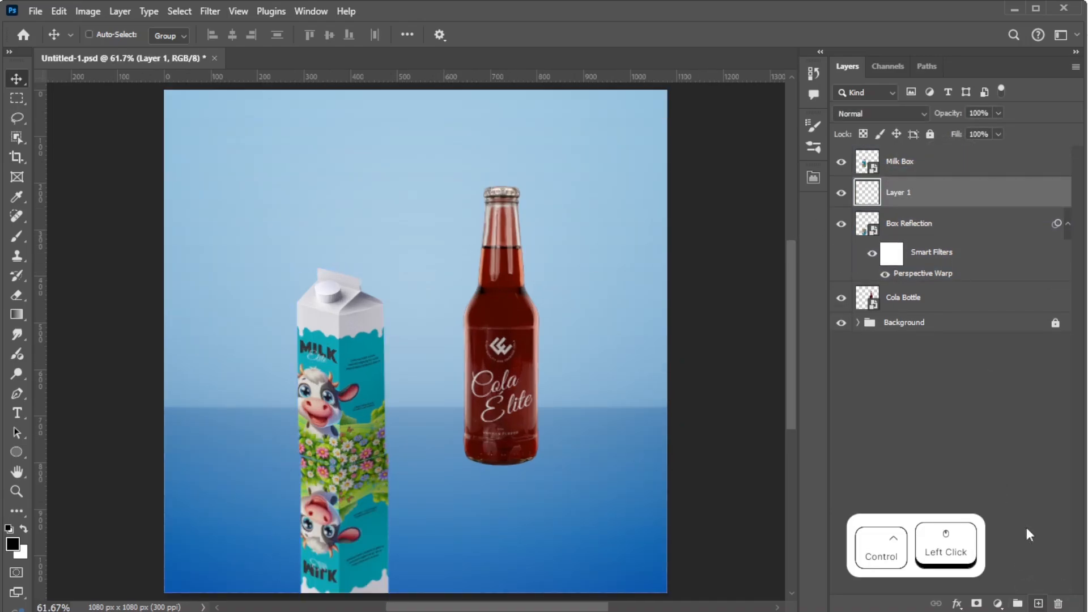
pyautogui.doubleClick(897, 192)
pyautogui.write('Box Shadow')
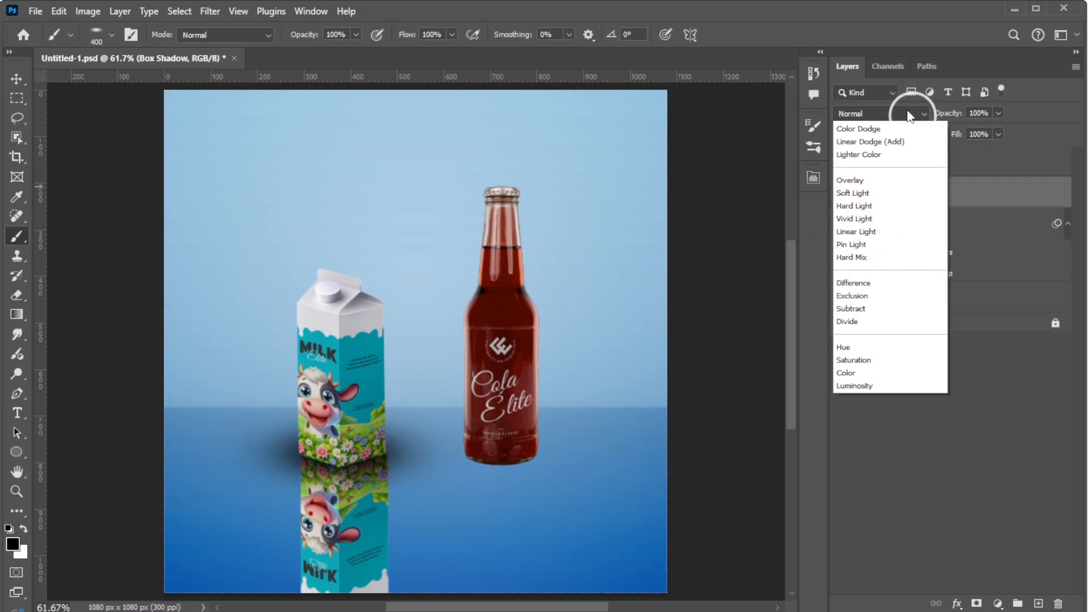
pyautogui.click(852, 192)
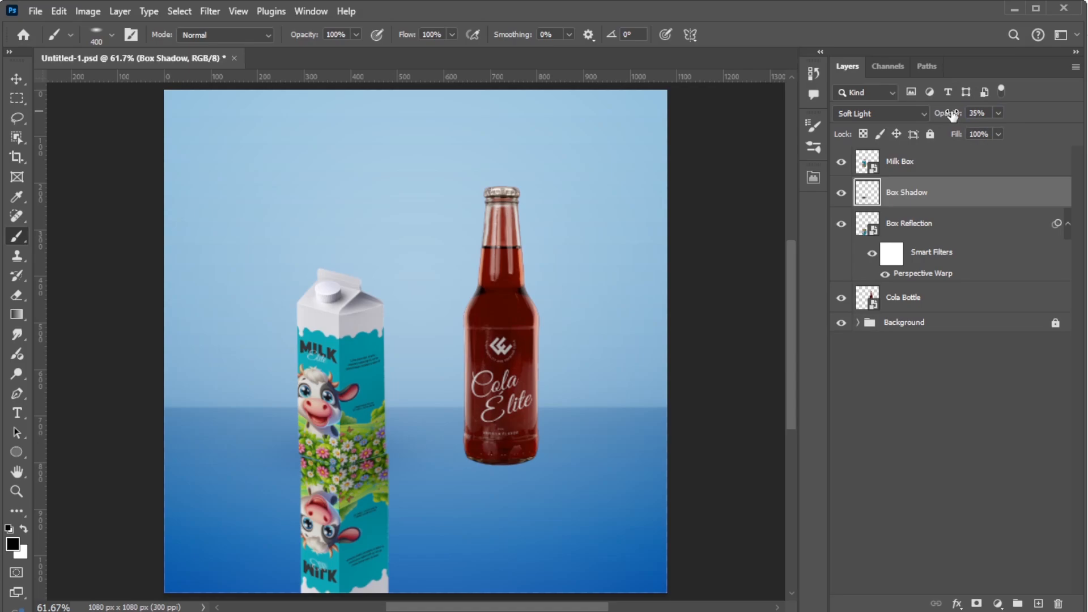
pyautogui.click(909, 223)
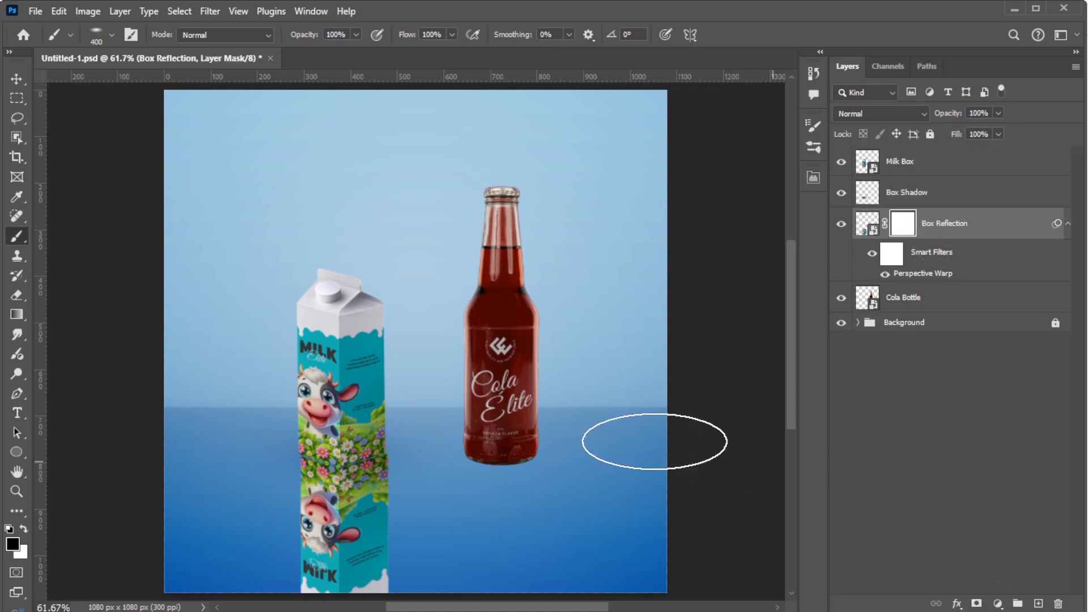
# - Draw a black-to-white gradient on the Box Reflection mask fading it toward the bottom
pyautogui.click(17, 313)
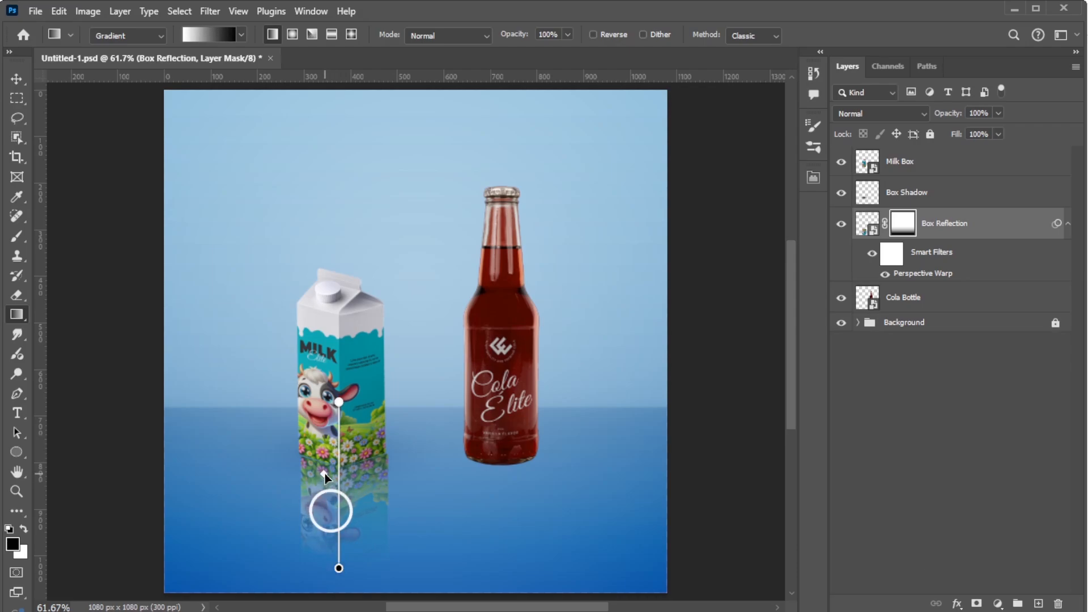
pyautogui.click(17, 79)
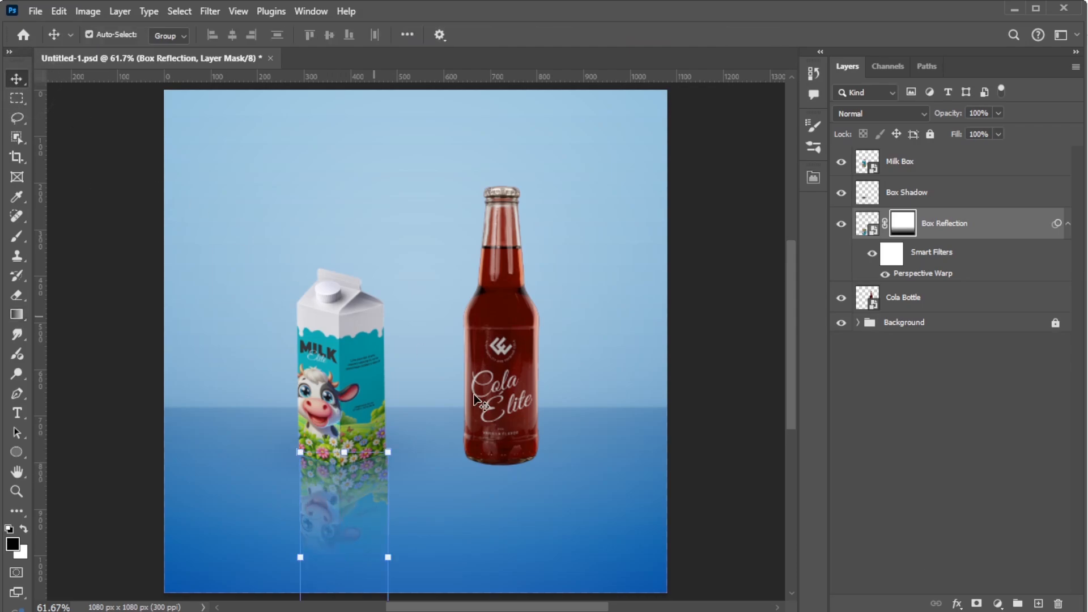
pyautogui.click(866, 223)
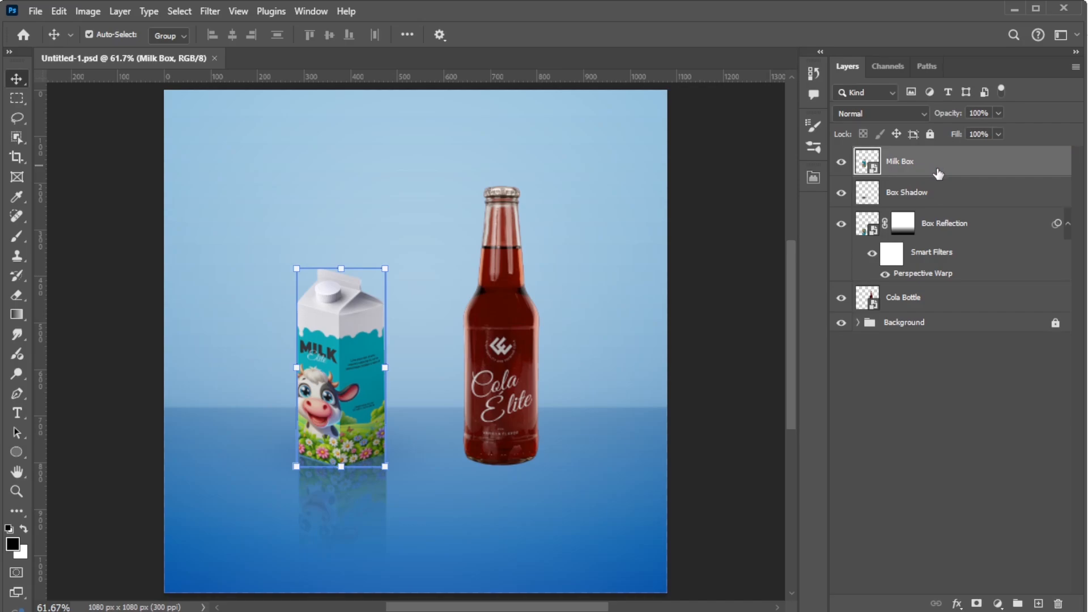
# - Select Milk Box, Box Shadow and Box Reflection together and link the three layers
pyautogui.click(944, 224)
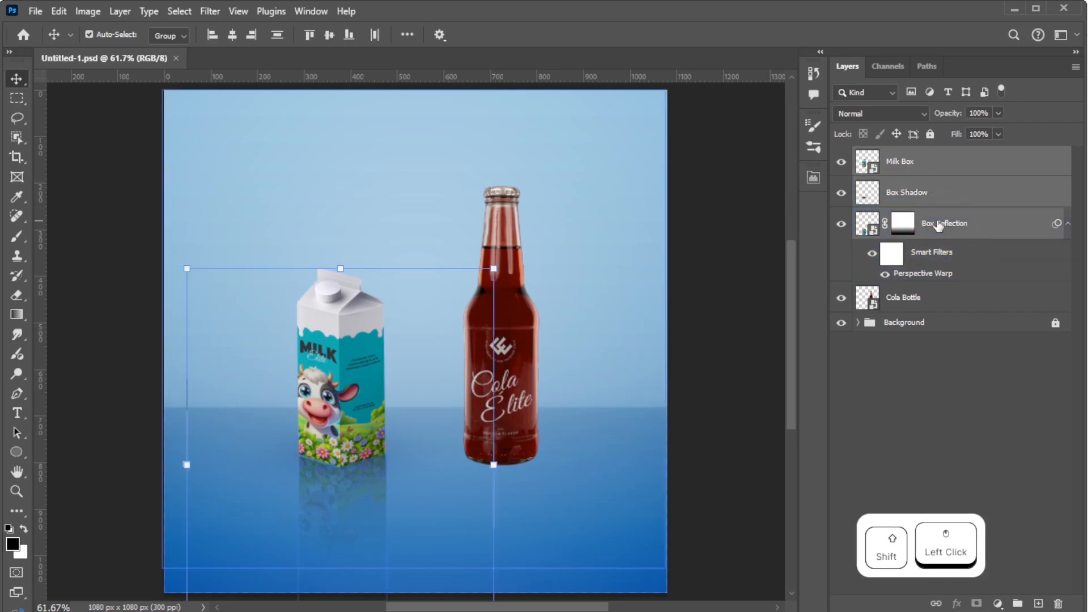
pyautogui.rightClick(944, 224)
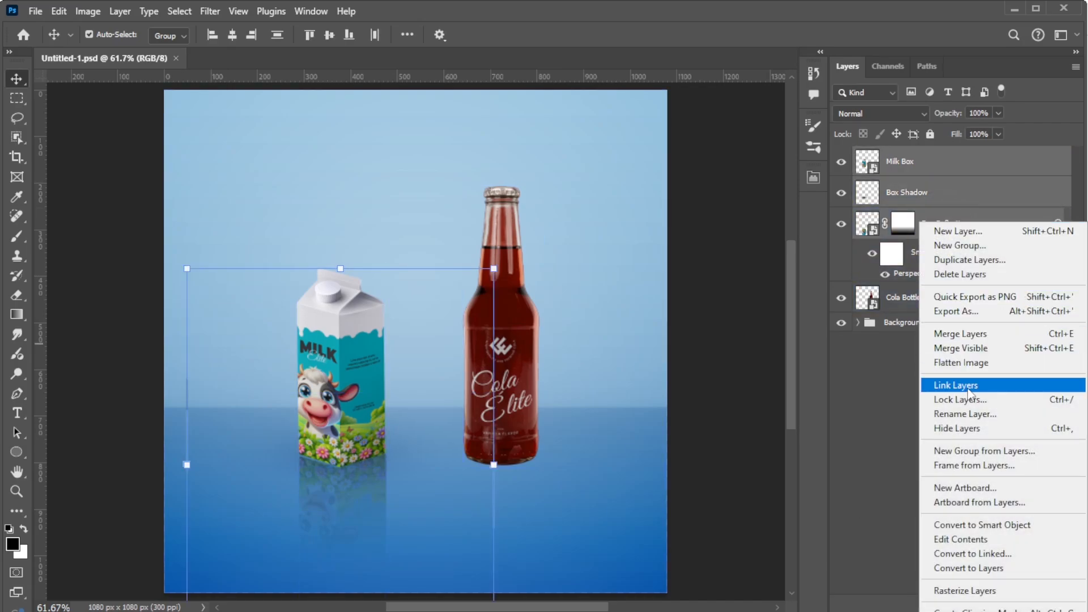
pyautogui.click(956, 386)
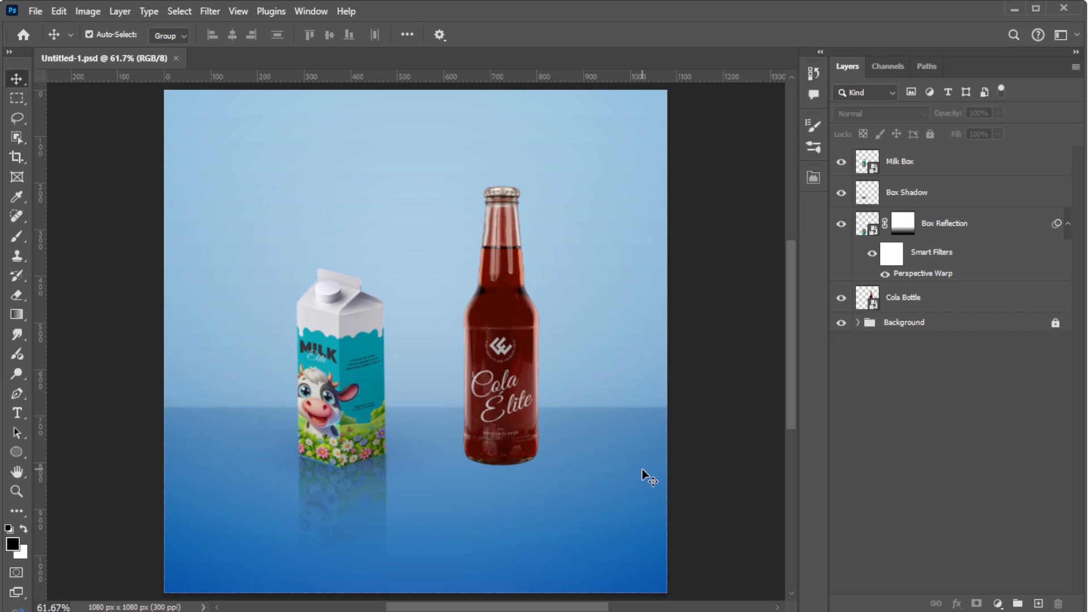
# - Duplicate Cola Bottle as 'Bottle Shadow' and flip it vertically beneath the bottle
pyautogui.click(904, 297)
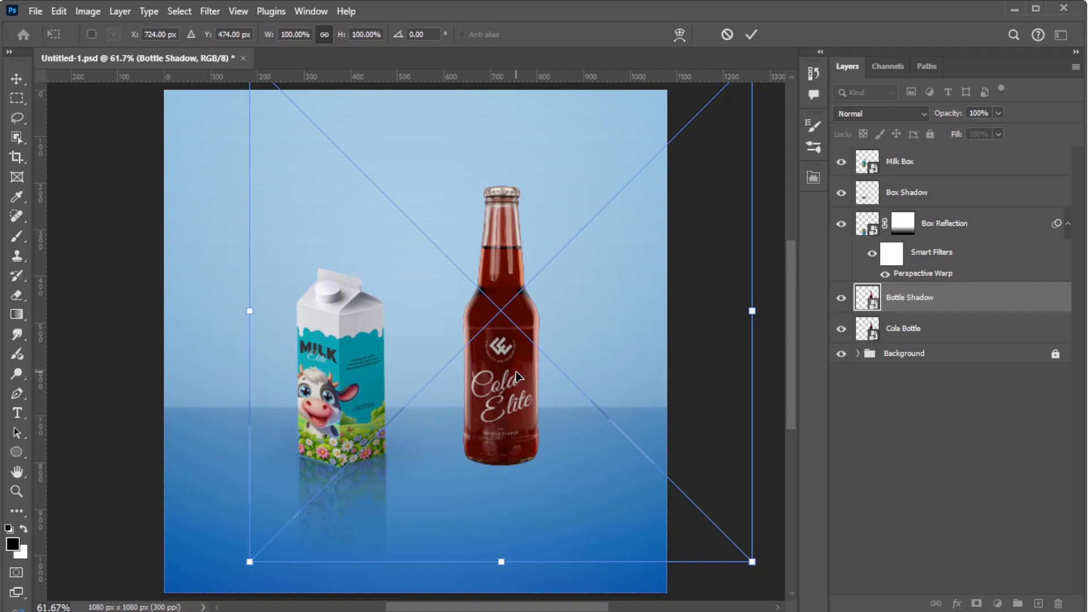
pyautogui.press('shift')
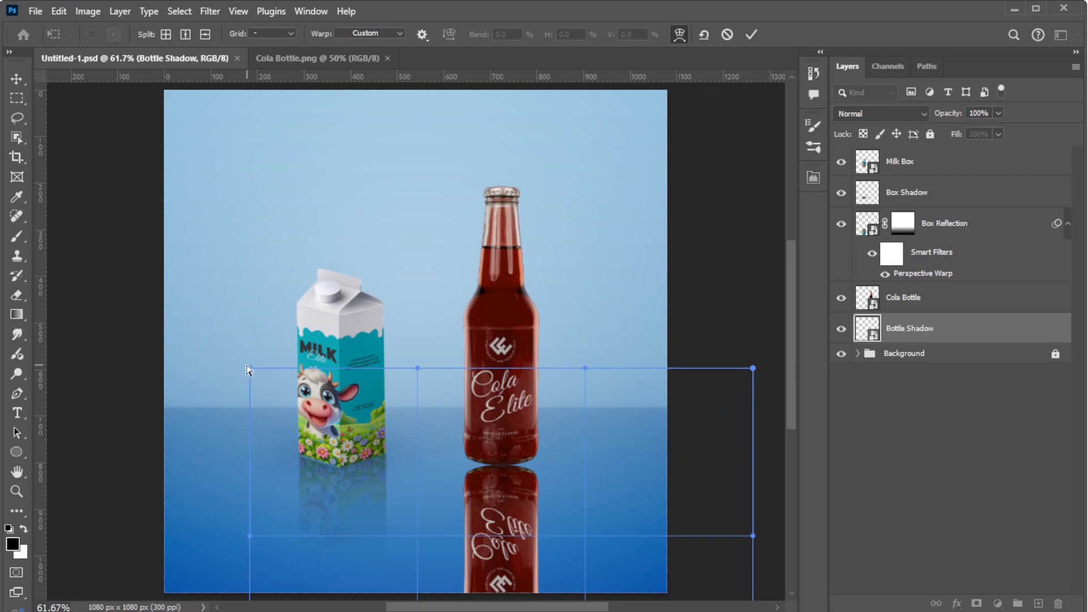
# - Commit the bottle copy's transform and flip it to sit flush under the bottle
pyautogui.click(750, 34)
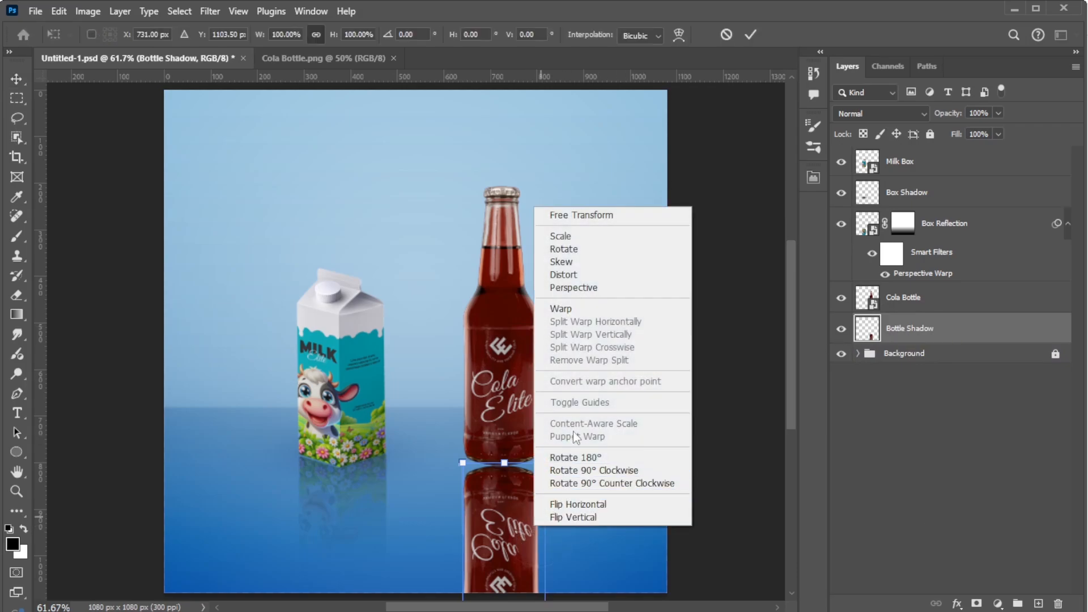
pyautogui.click(561, 308)
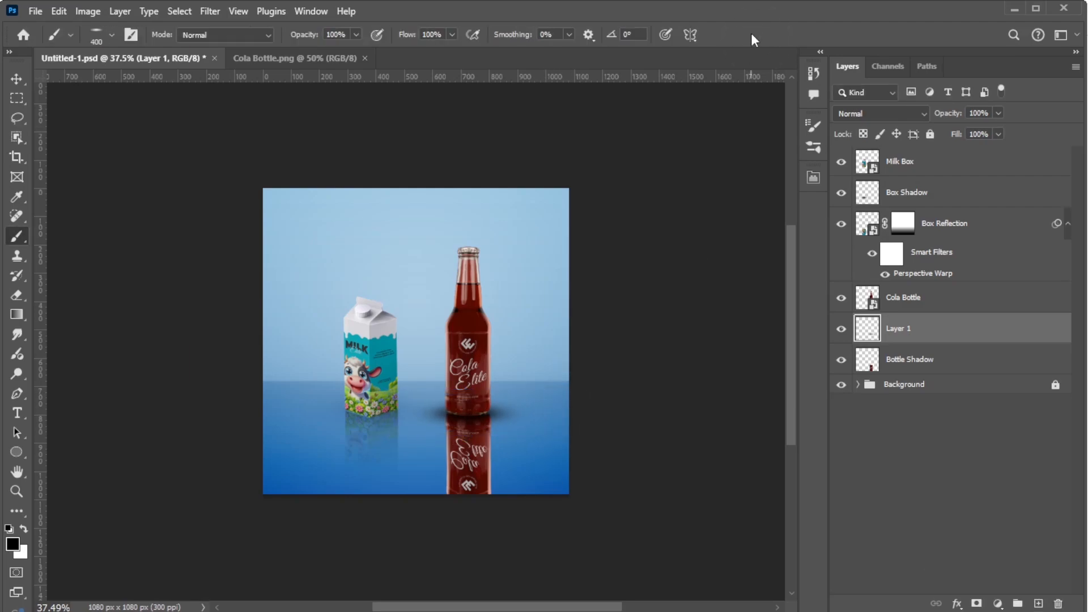
# - Set Bottle Shadow to Multiply at 75% with a layer mask, ready for a gradient fade
pyautogui.click(882, 113)
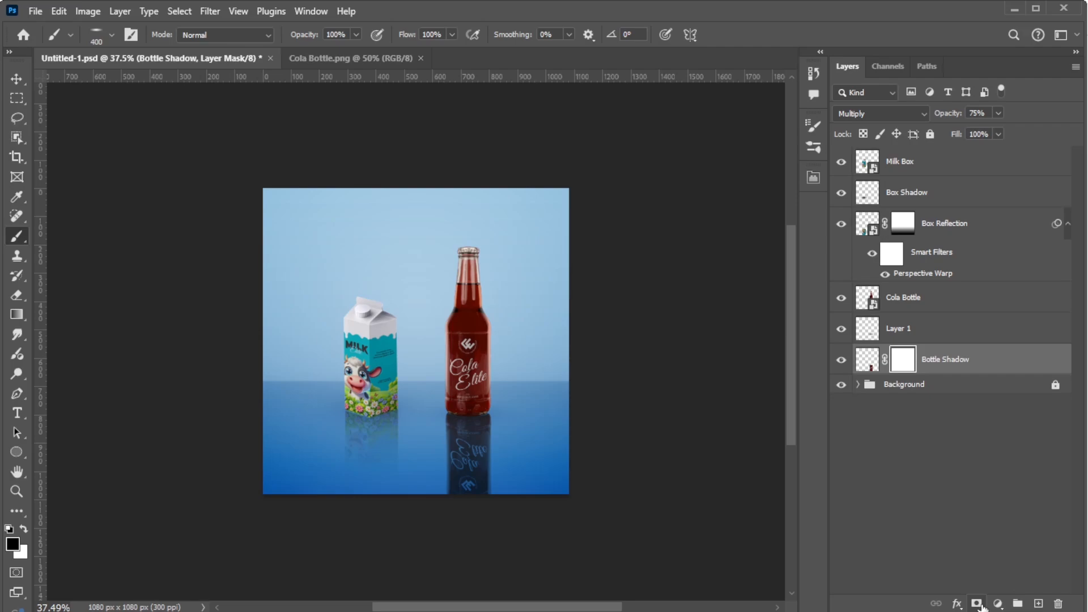
pyautogui.click(17, 314)
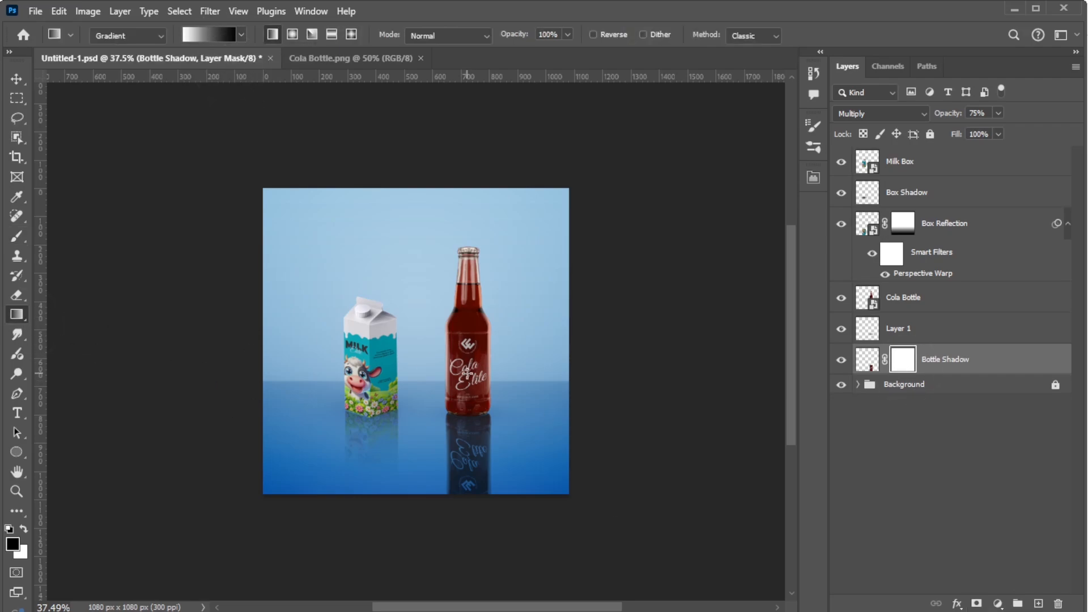